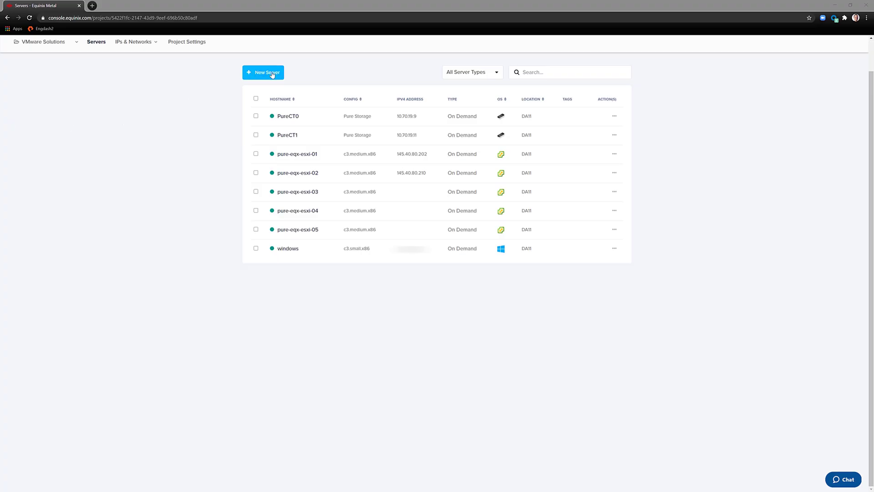
- Start a new on-demand server deployment
left_click(262, 72)
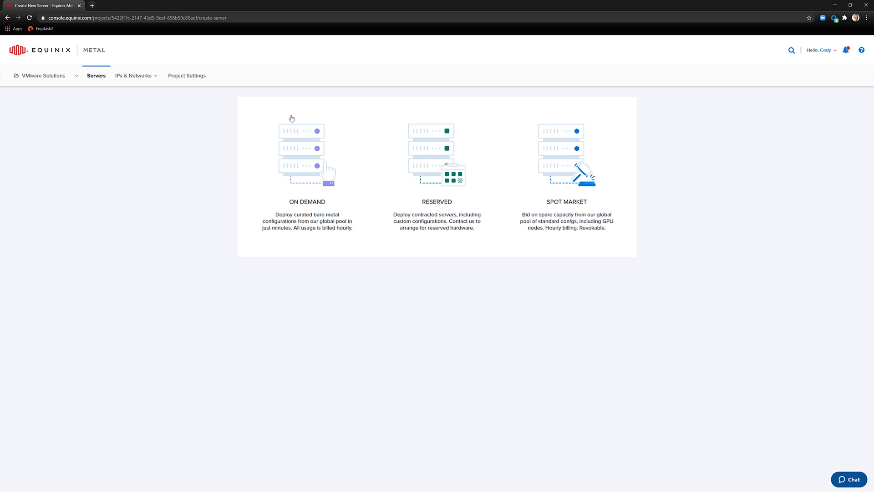
left_click(306, 156)
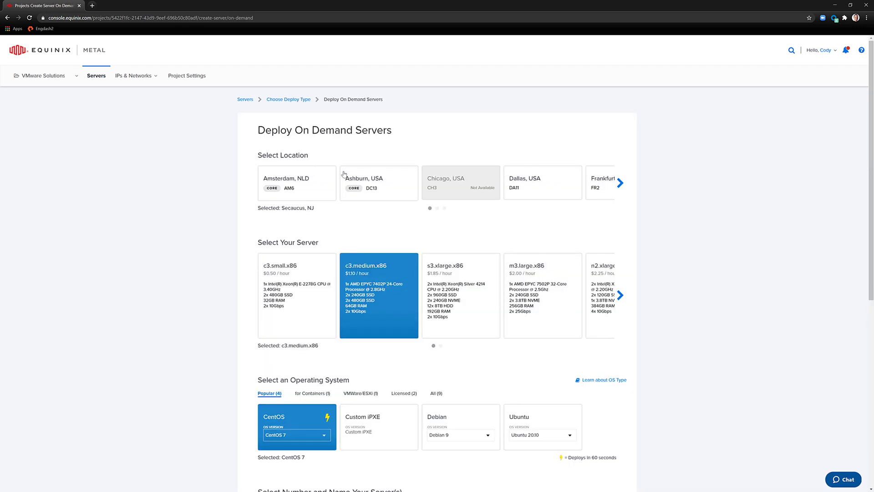
- Choose Dallas and the c3.small.x86 server type with VMware ESXi 7.0
left_click(541, 182)
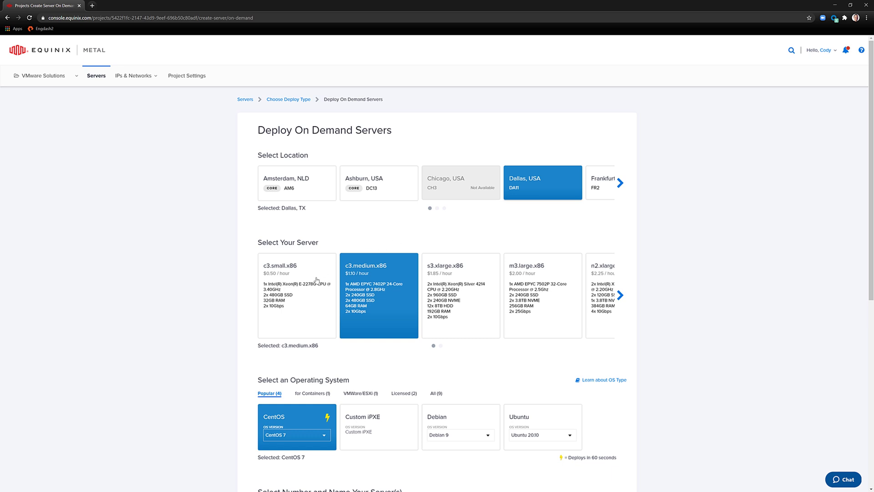
left_click(297, 294)
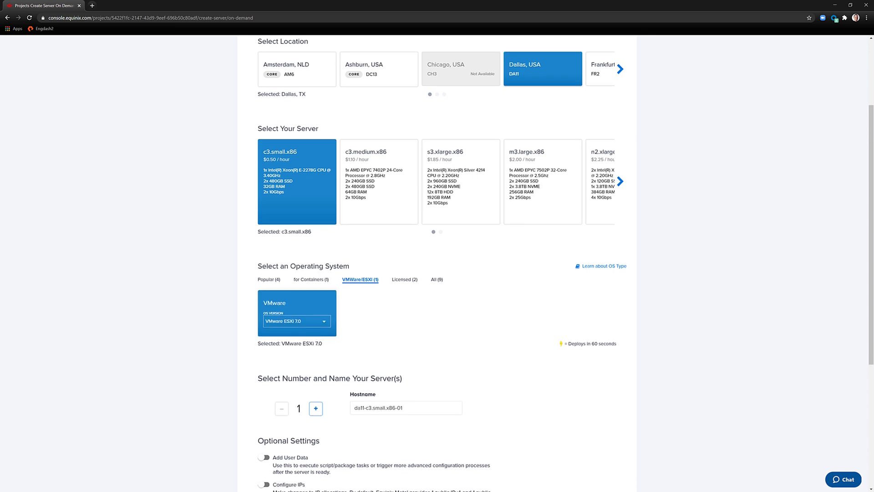
scroll("down", 3)
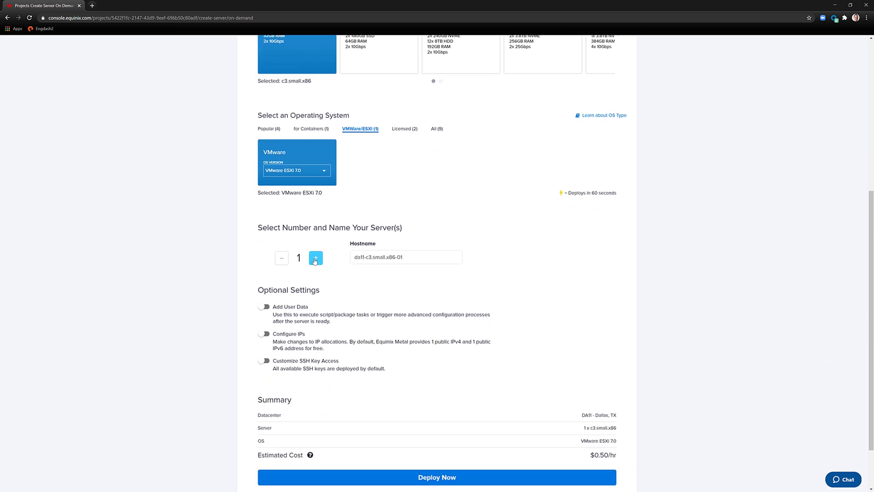
- Set three servers with hostnames pure-eqx-esxi-06, pure-eqx-esxi-07 and pure-eqx-esxi-08
left_click(315, 258)
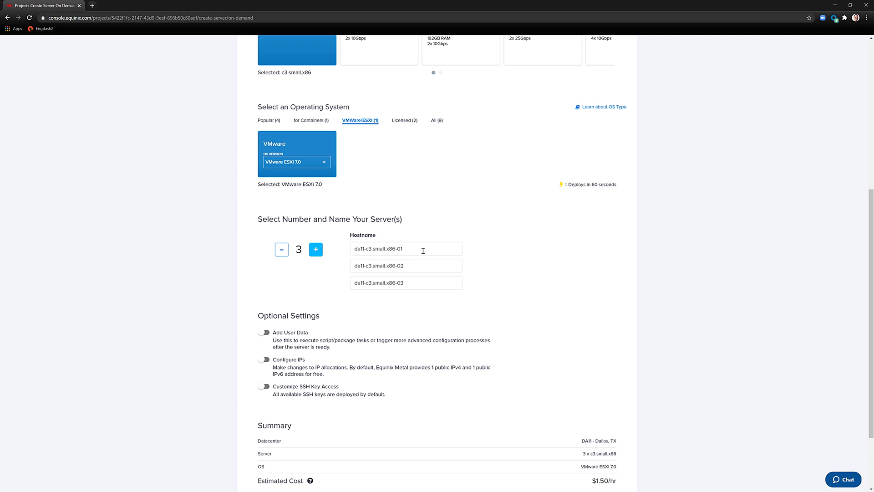
type("pure-eqx-esxi-0")
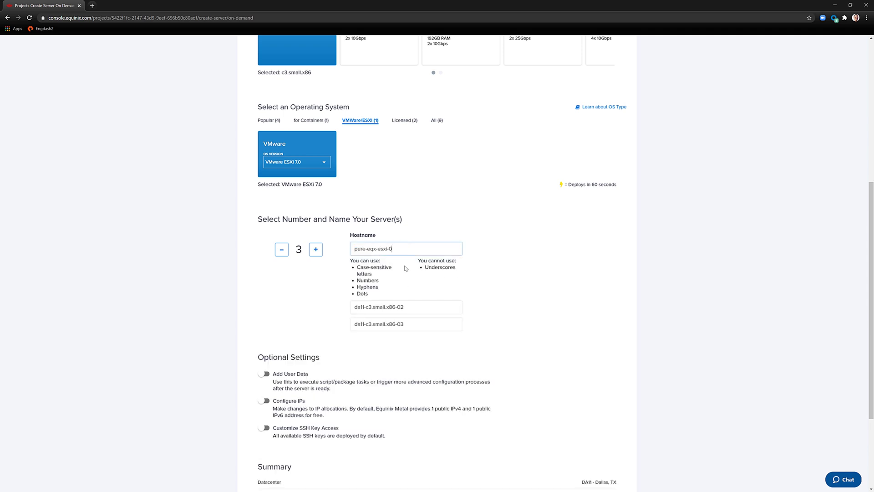
type("6")
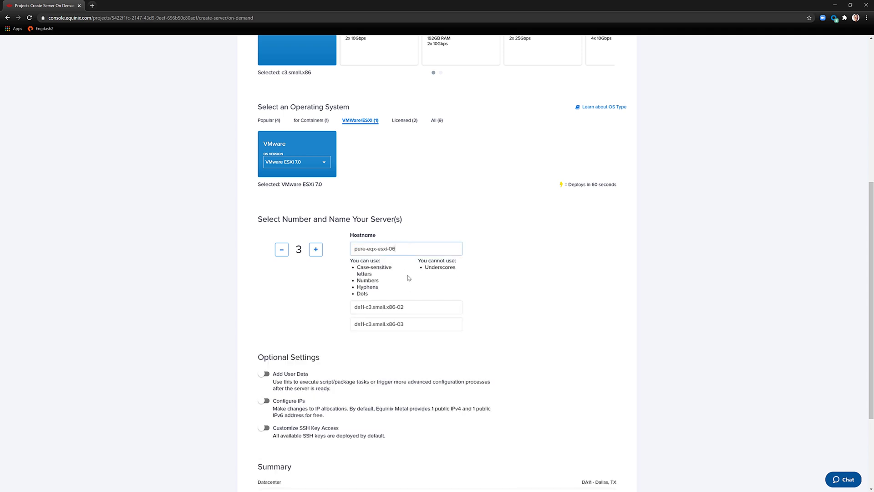
type("pure-eqx-esxi-07")
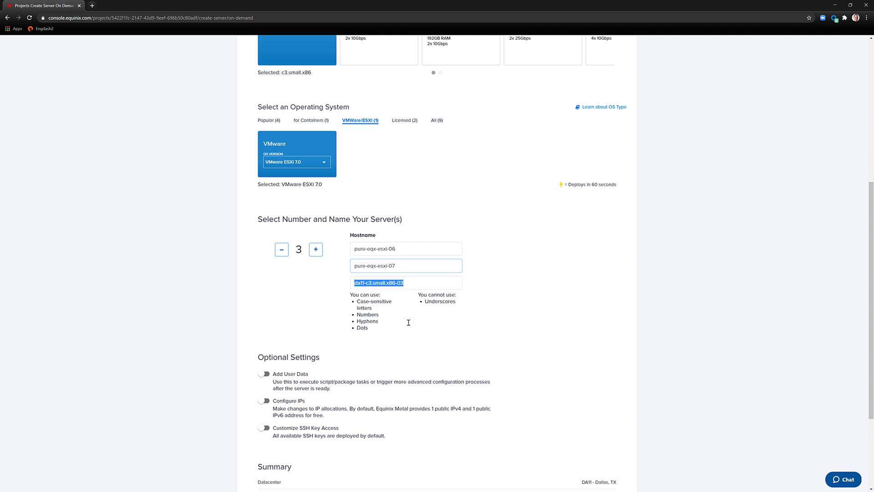
type("pure-eqx-esxi-08")
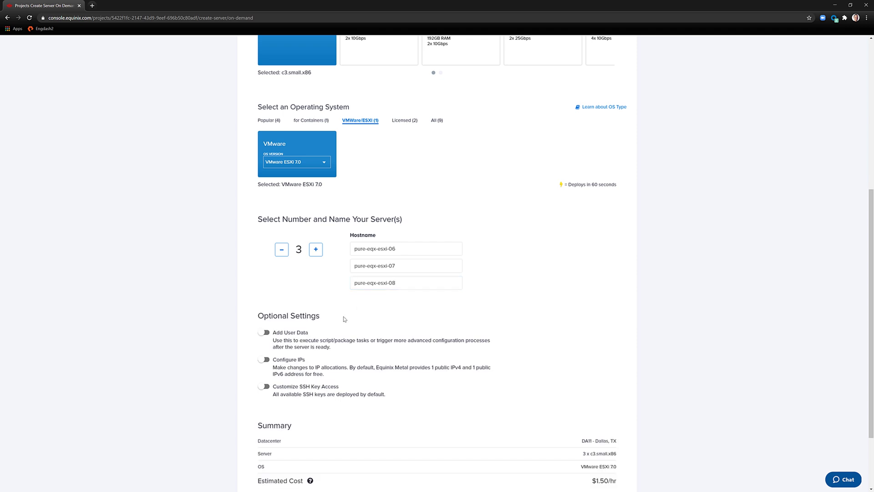
scroll("down", 3)
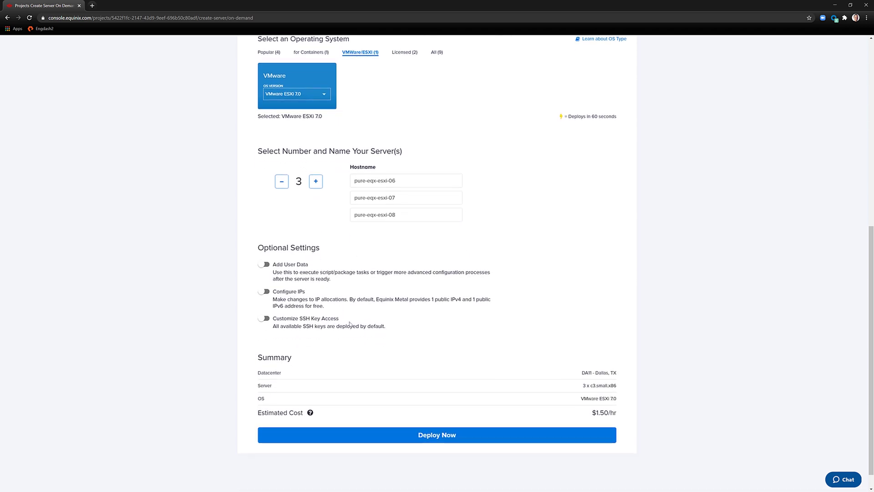
scroll("down", 3)
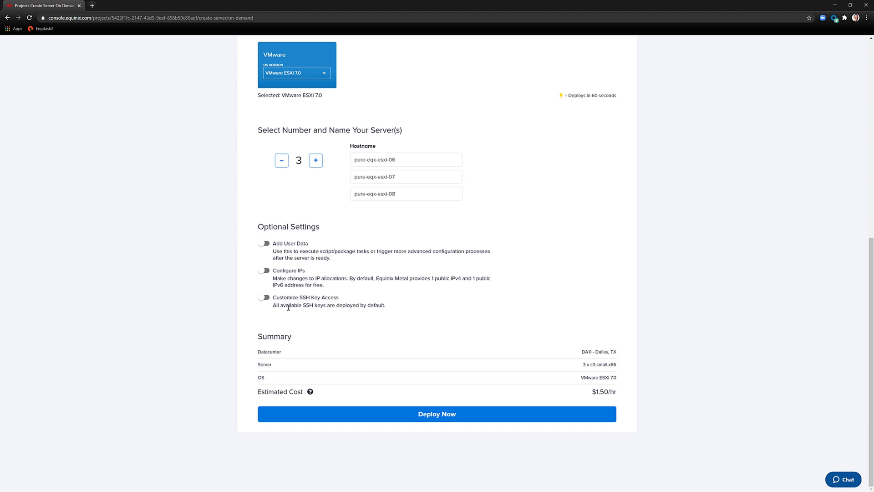
- Keep only Cody Hosterman's and pure-eqx-project SSH keys, then deploy the servers
left_click(265, 300)
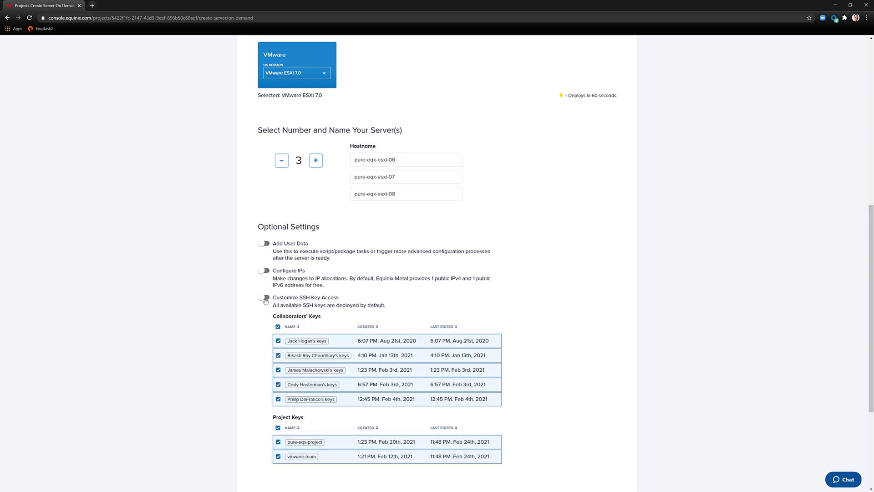
left_click(263, 297)
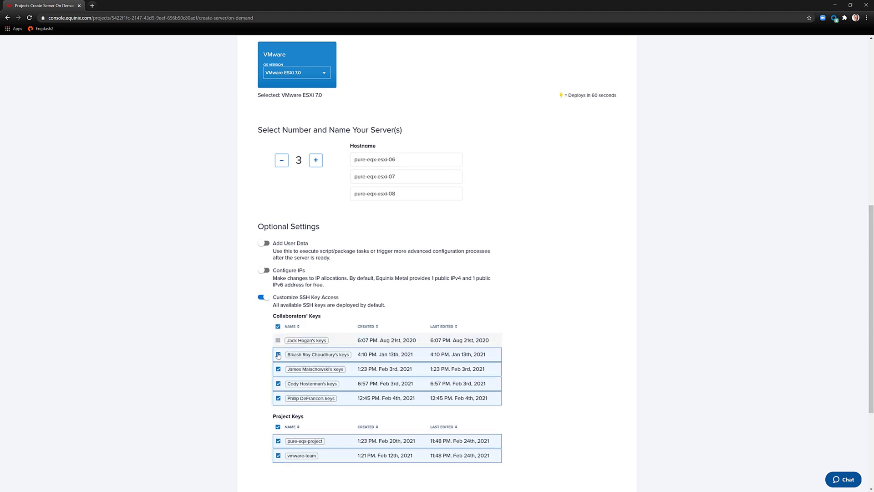
left_click(278, 354)
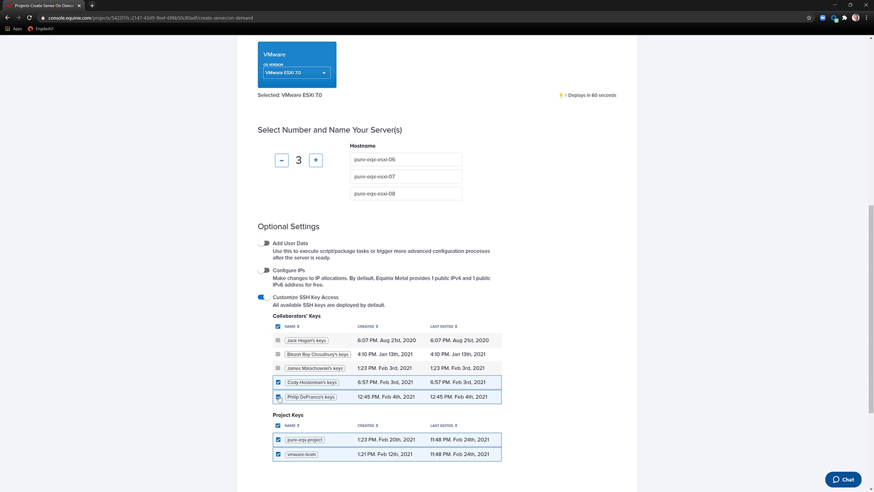
left_click(278, 396)
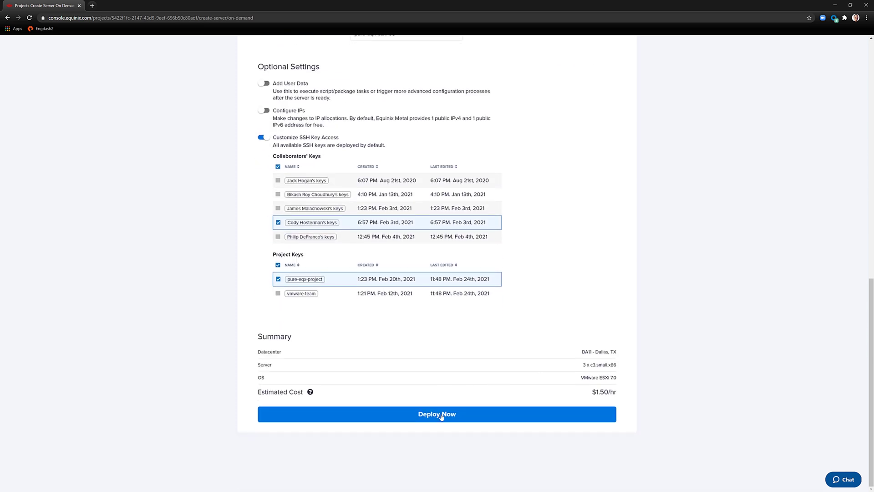
left_click(437, 414)
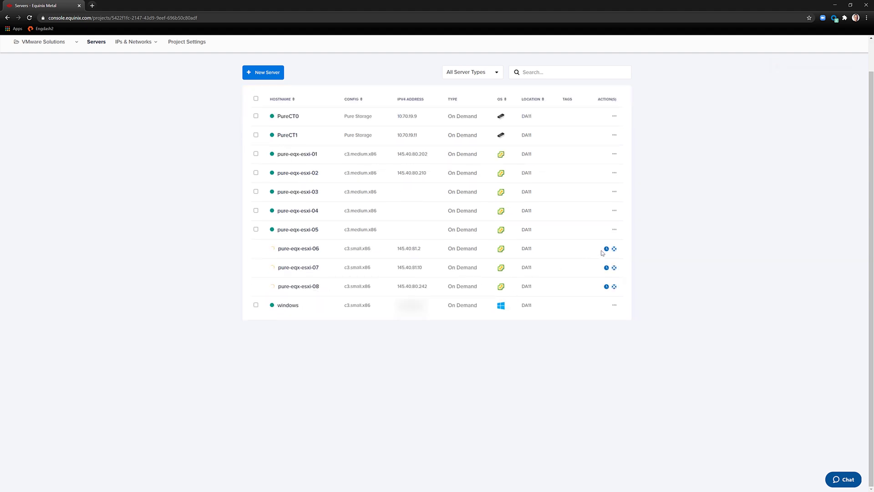
- Watch pure-eqx-esxi-06's provisioning timeline, then close the panel
left_click(606, 248)
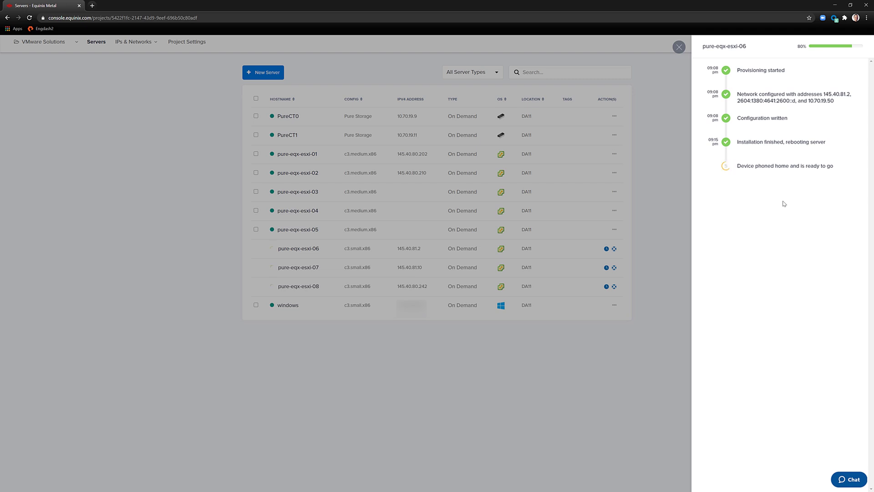
left_click(679, 47)
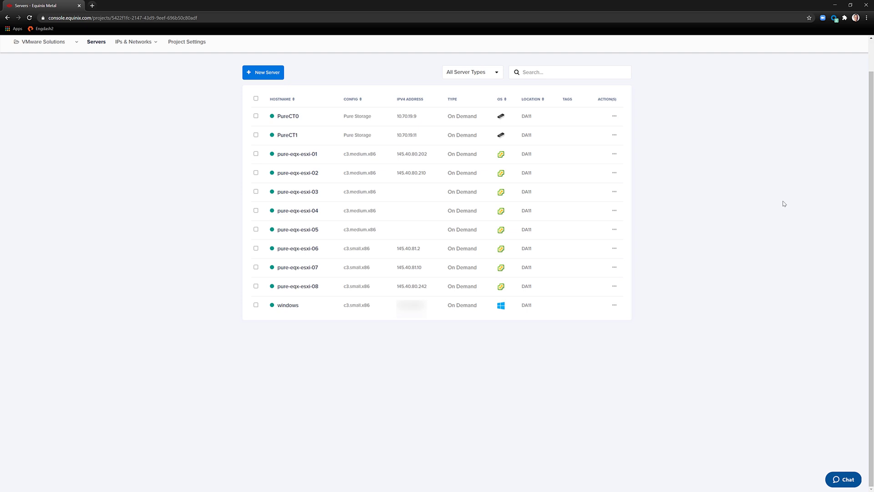
mouse_move(333, 136)
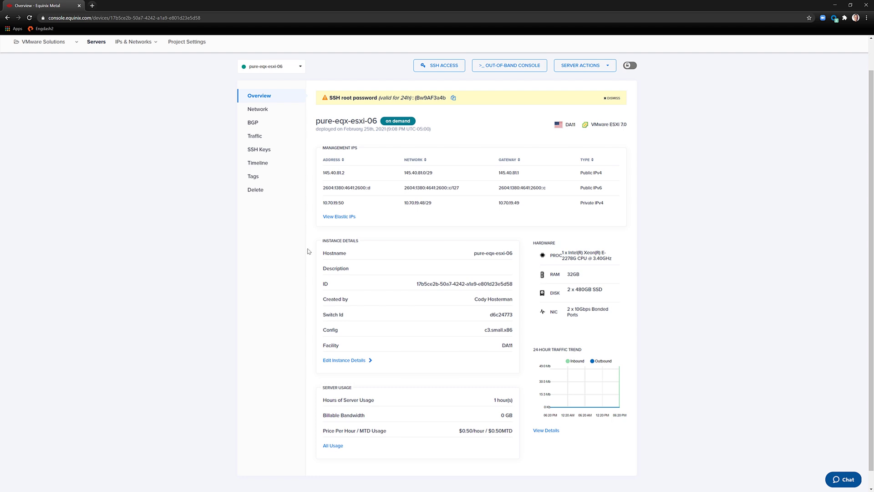
- Show pure-eqx-esxi-06's network settings: Bond 0 in bonded Layer 3 mode
left_click(257, 109)
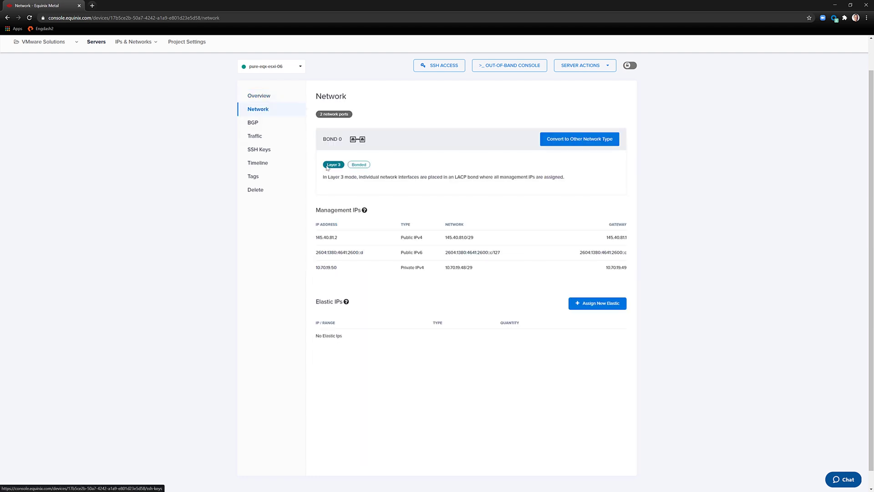
mouse_move(288, 174)
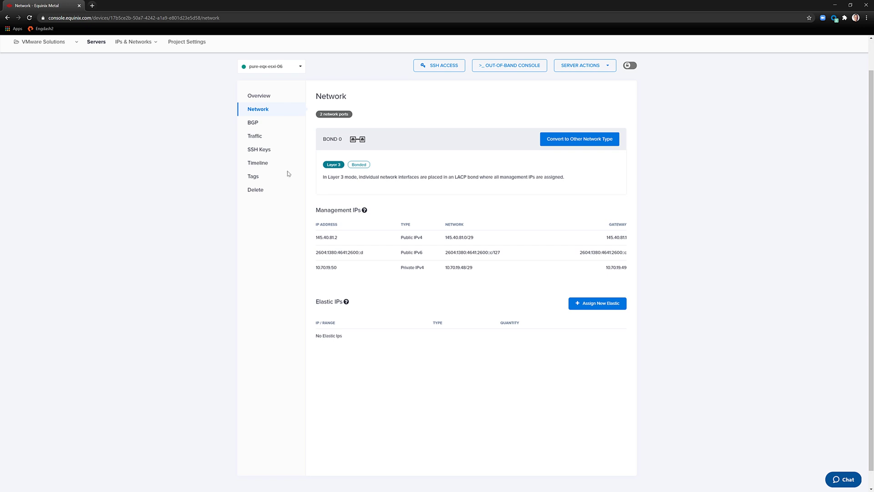